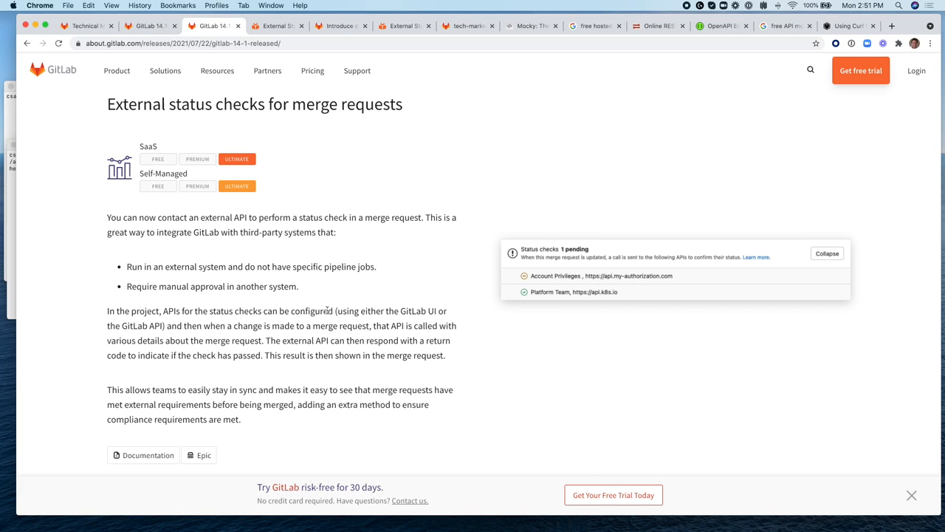
Reach the mygo project's General settings and the merge request Status checks area.
{"action": "left_click", "coordinate": [466, 27]}
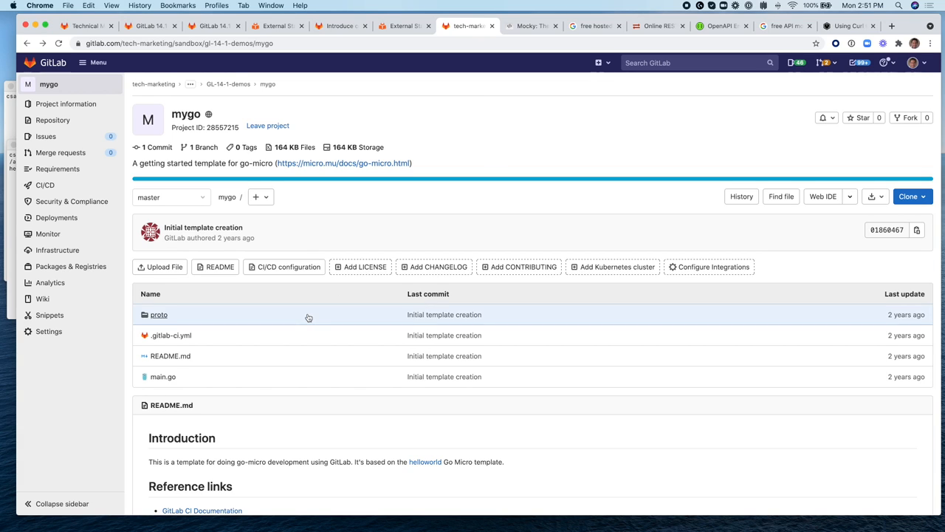
{"action": "left_click", "coordinate": [48, 331]}
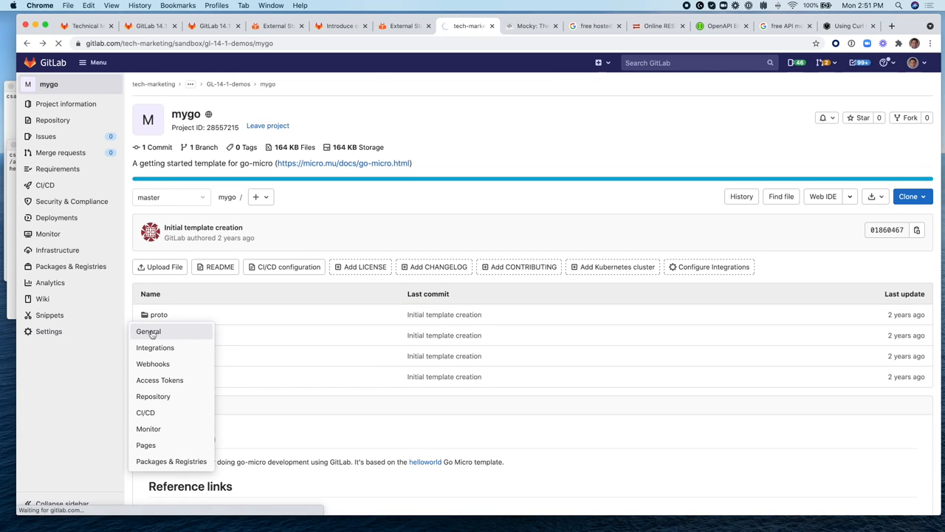
{"action": "left_click", "coordinate": [148, 331]}
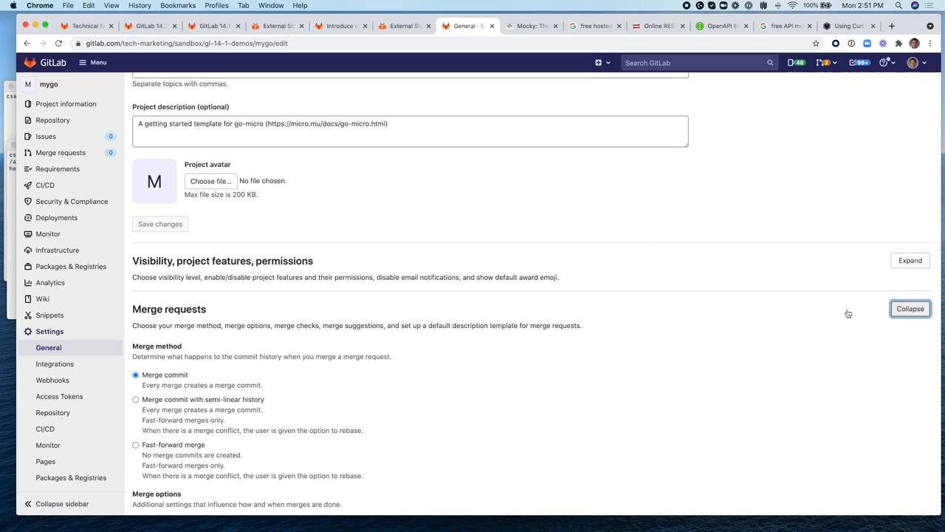
{"action": "scroll", "scroll_direction": "down", "scroll_amount": 3}
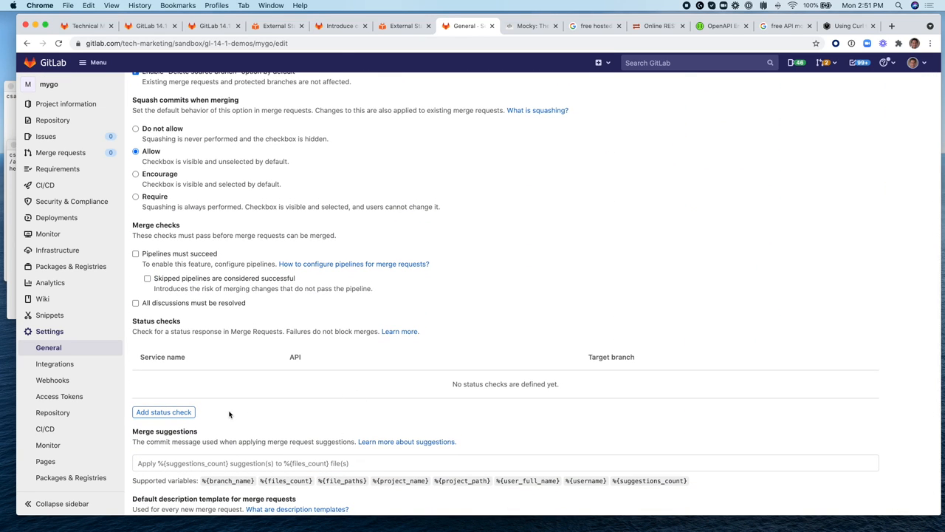
Begin a new status check named external-verification and view the Mocky merge-validate mock for its URL.
{"action": "left_click", "coordinate": [162, 412]}
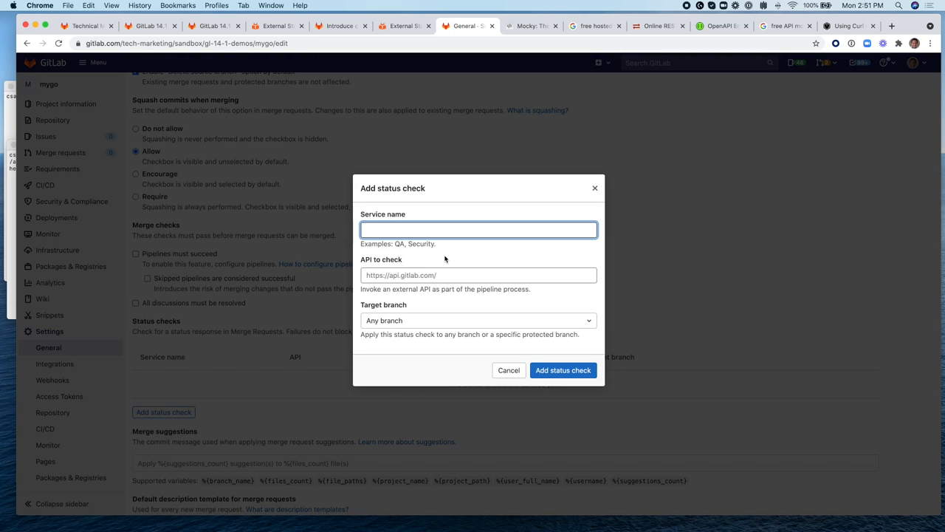
{"action": "type", "text": "external-"}
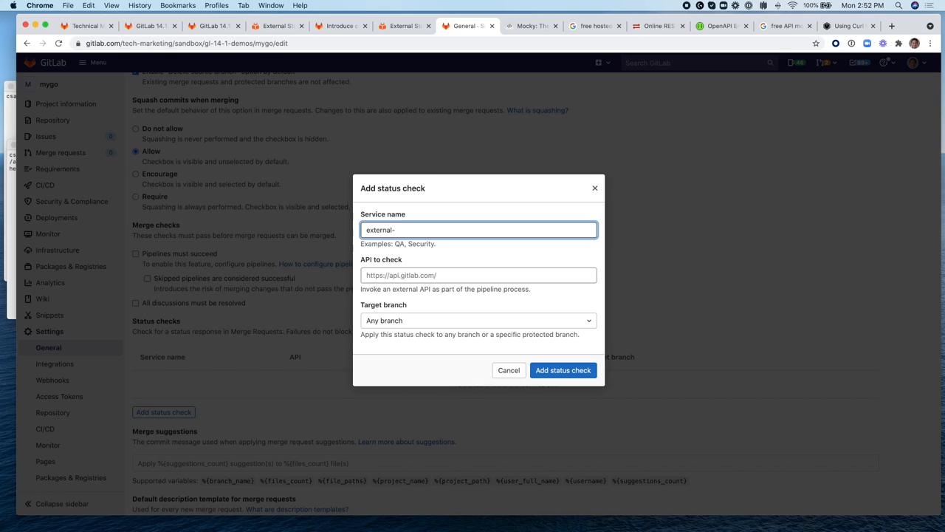
{"action": "type", "text": "verification"}
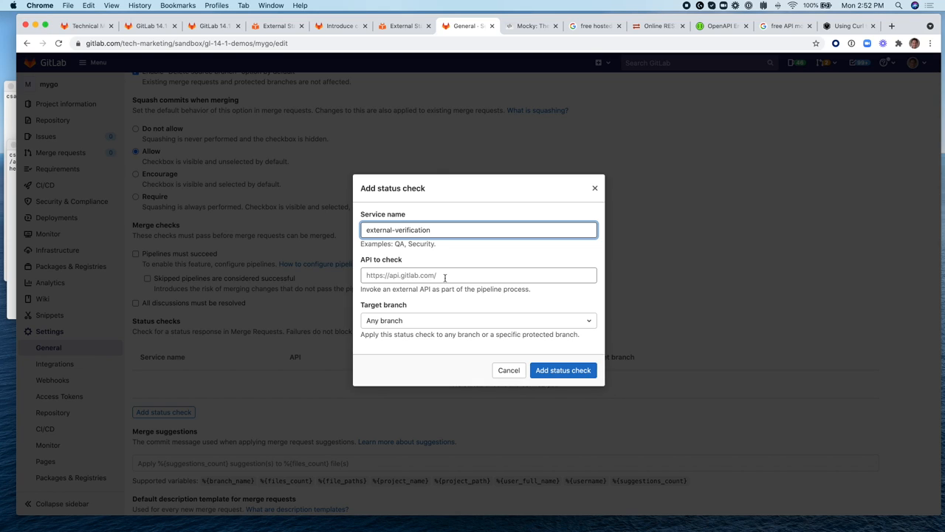
{"action": "left_click", "coordinate": [478, 275]}
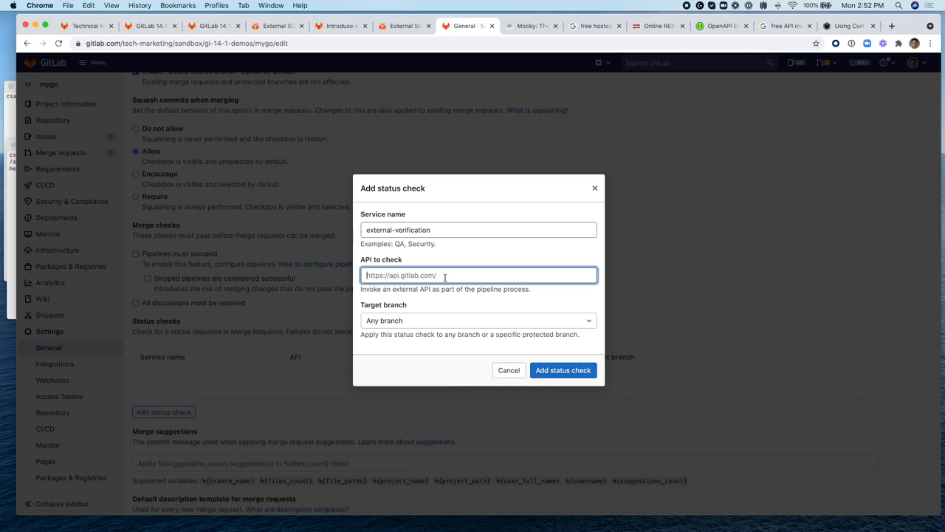
{"action": "left_click", "coordinate": [529, 27]}
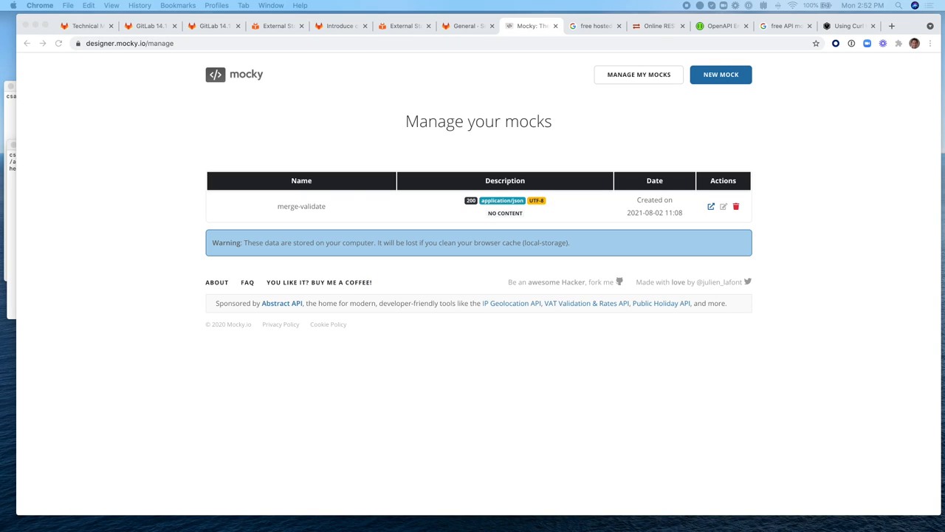
{"action": "mouse_move", "coordinate": [412, 83]}
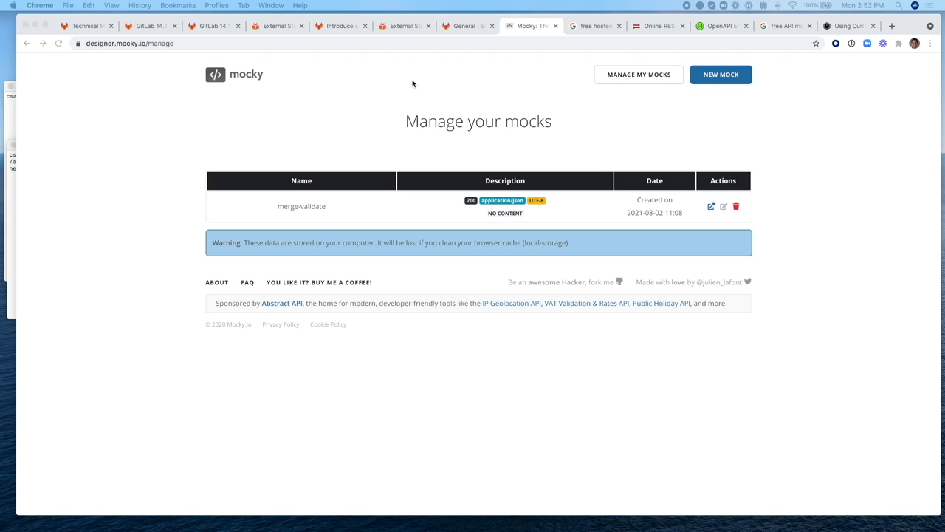
{"action": "left_click", "coordinate": [467, 27]}
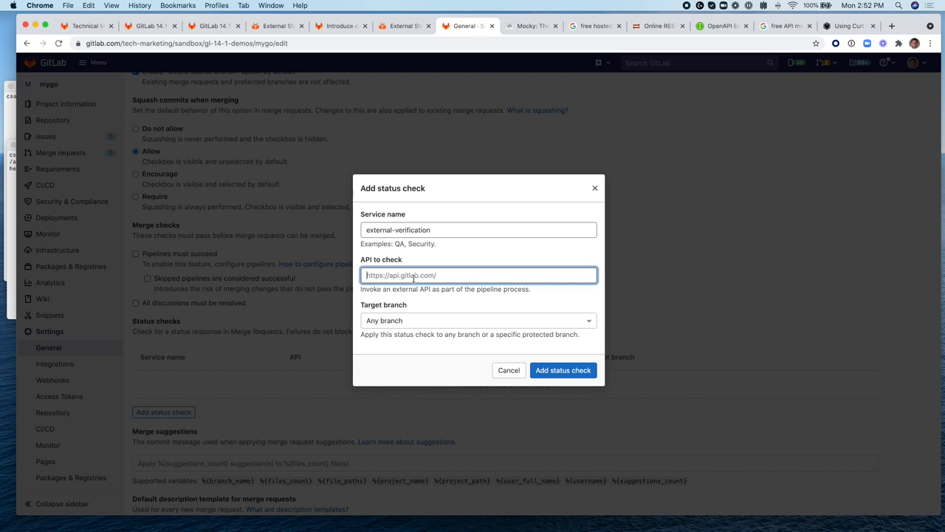
{"action": "type", "text": "https://run.mocky.io/v3/296f2f47-bd60-4aa8-a374-4d6cd6ec7e5f"}
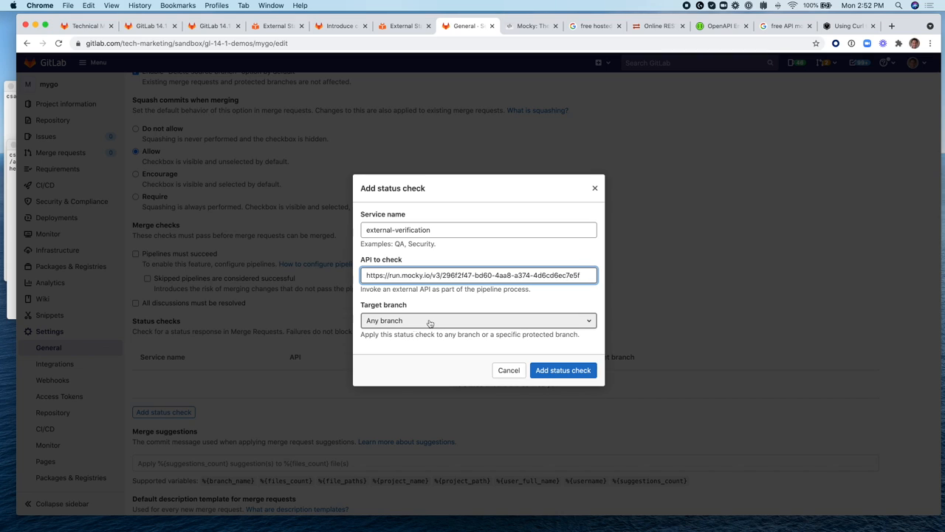
{"action": "left_click", "coordinate": [479, 319]}
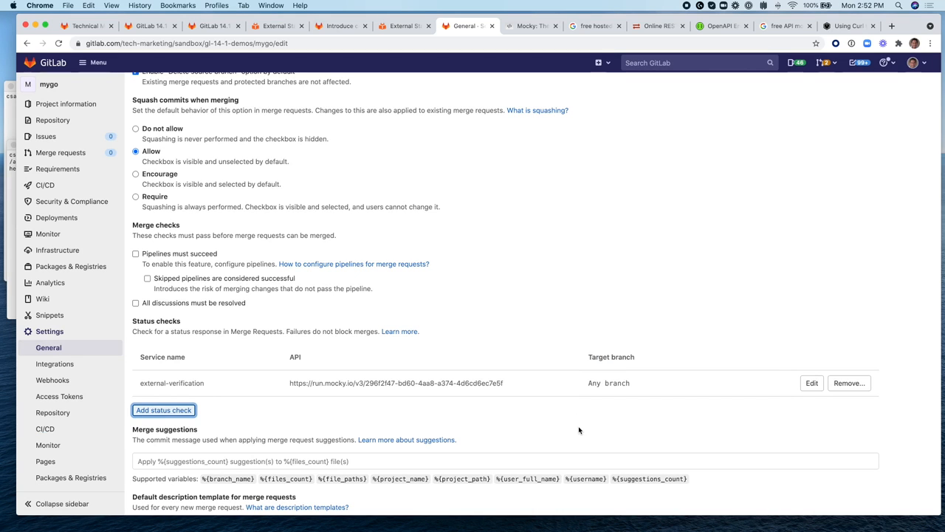
{"action": "scroll", "scroll_direction": "down", "scroll_amount": 3}
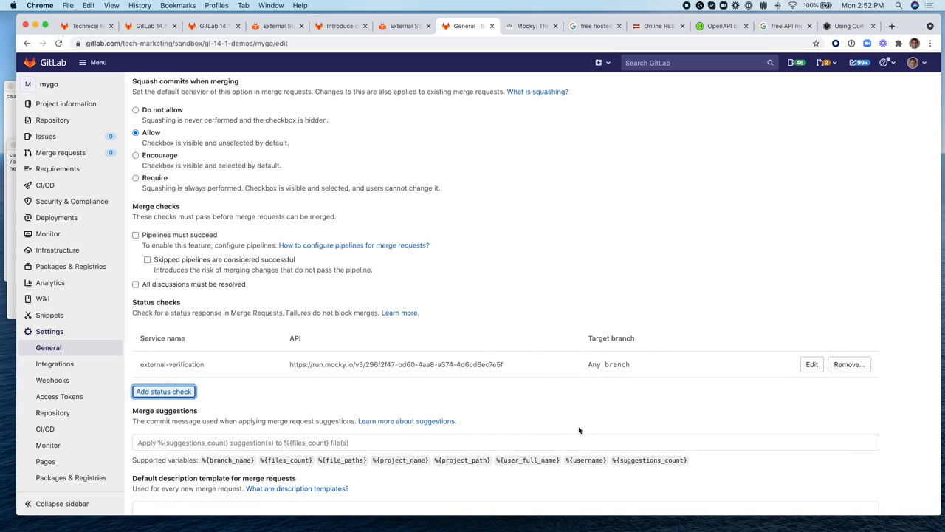
{"action": "scroll", "scroll_direction": "up", "scroll_amount": 3}
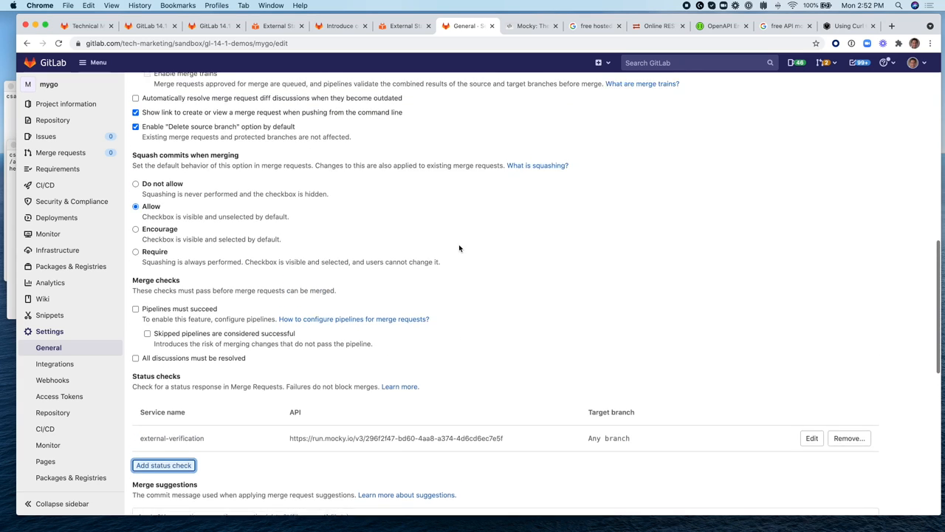
{"action": "scroll", "scroll_direction": "up", "scroll_amount": 3}
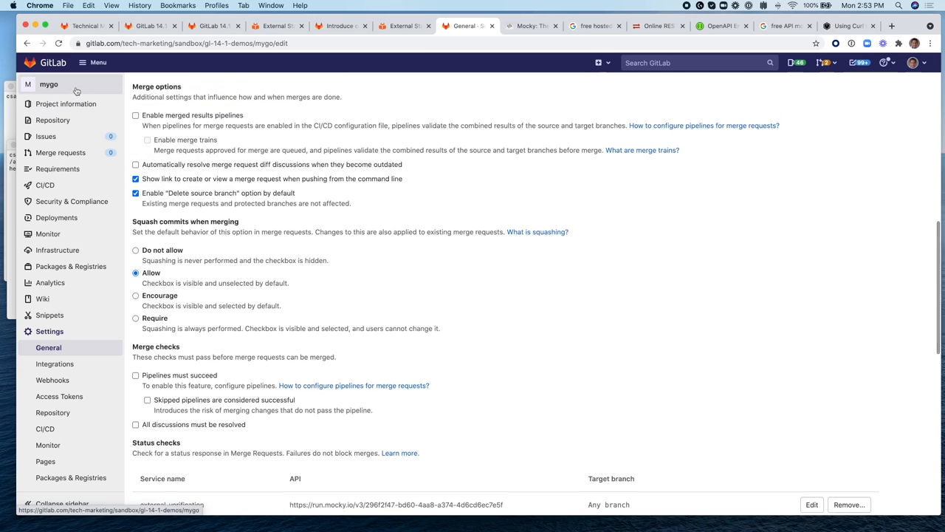
Create issue MR-external-check describing the external check feature introduced in 14.1.
{"action": "left_click", "coordinate": [45, 136]}
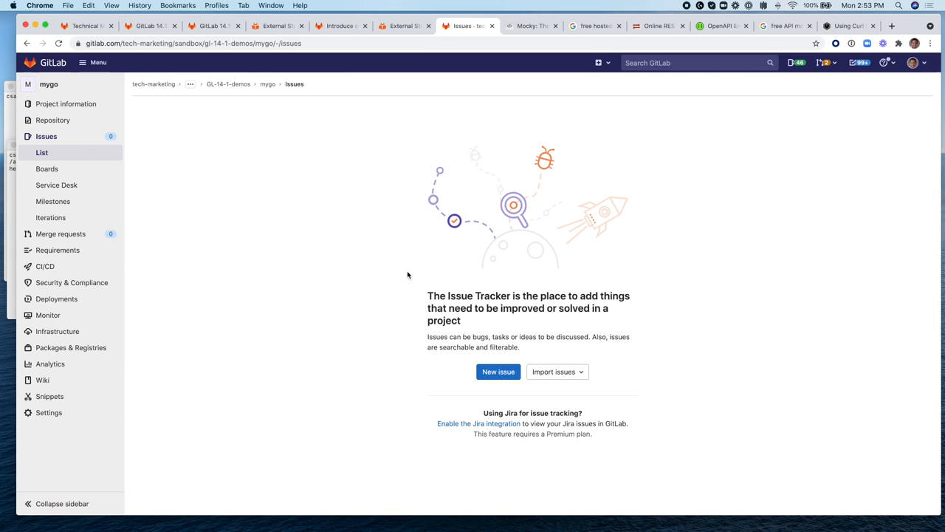
{"action": "left_click", "coordinate": [497, 372]}
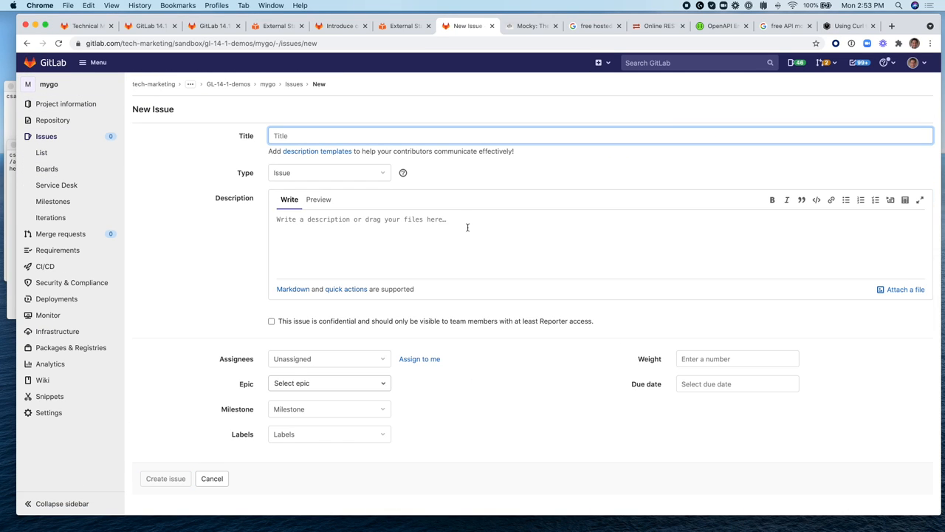
{"action": "type", "text": "MR-external-check"}
{"action": "left_click", "coordinate": [599, 245]}
{"action": "type", "text": "This is a demo of the MR"}
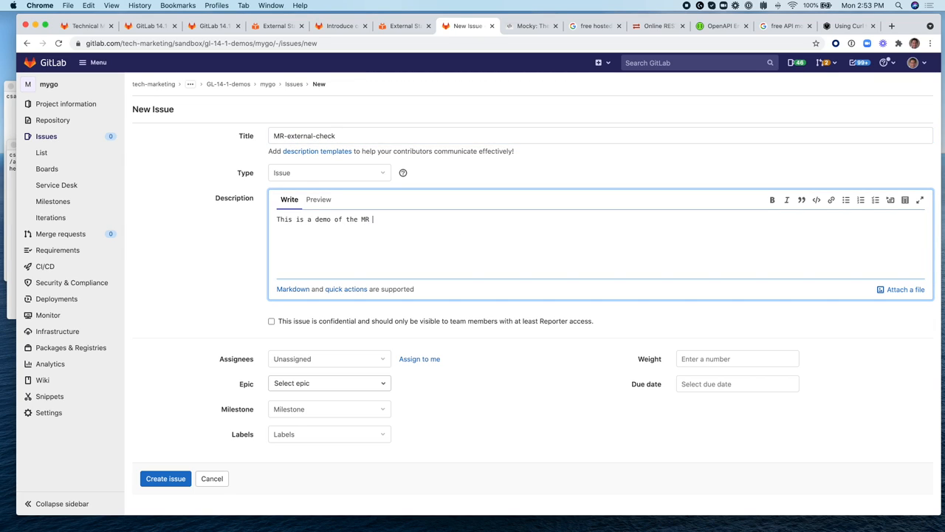
{"action": "type", "text": "external check feature introduced in 14.1"}
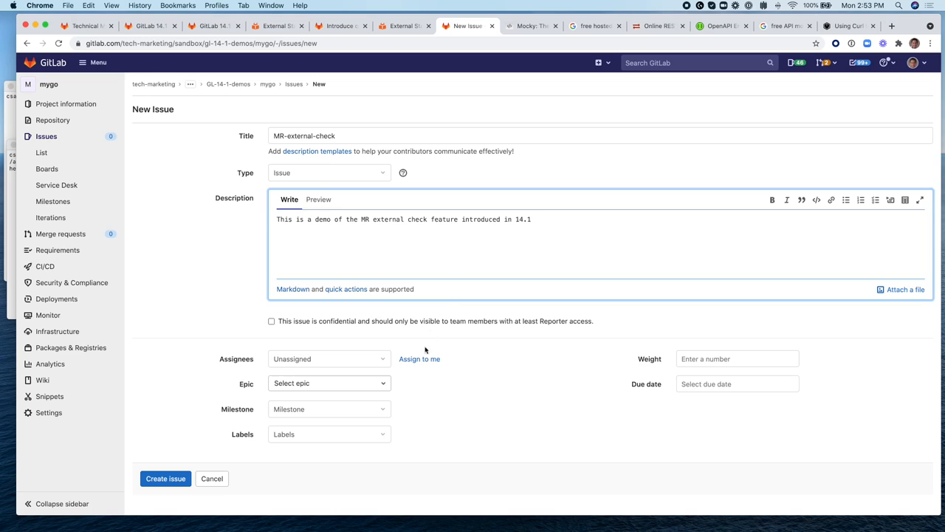
{"action": "left_click", "coordinate": [419, 359]}
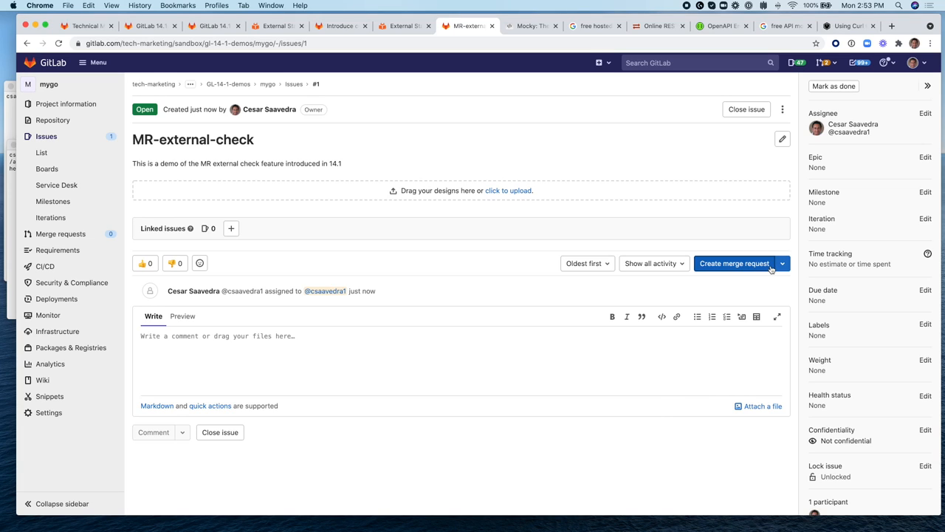
Create a merge request from the issue and commit a main.go greeting change via the Web IDE.
{"action": "left_click", "coordinate": [733, 263]}
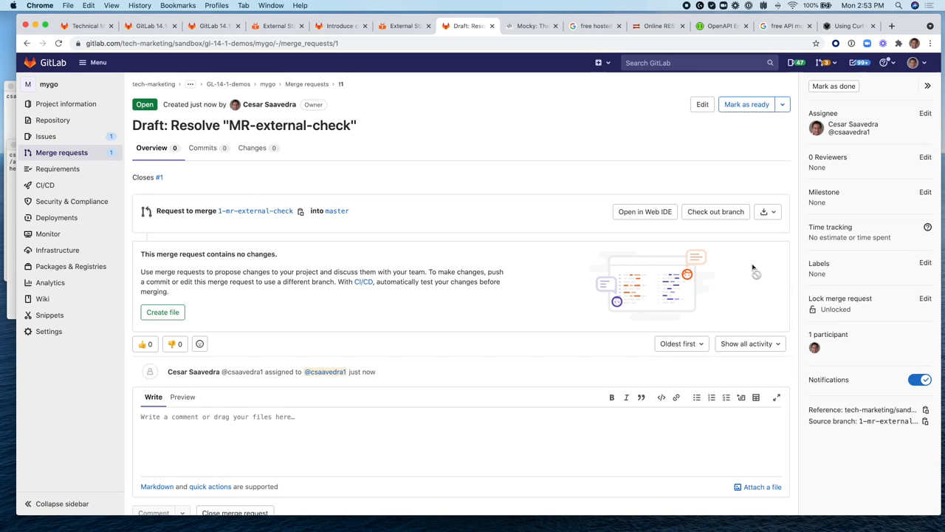
{"action": "scroll", "scroll_direction": "down", "scroll_amount": 3}
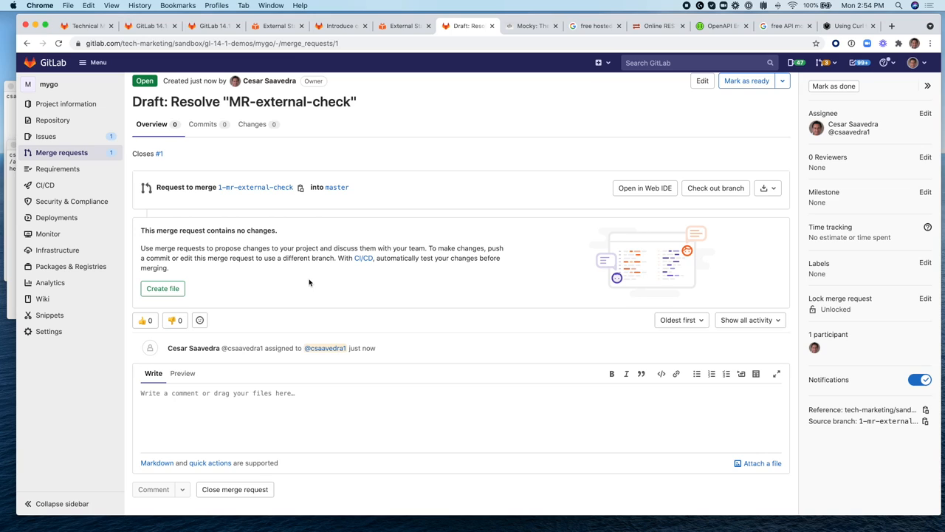
{"action": "left_click", "coordinate": [644, 187]}
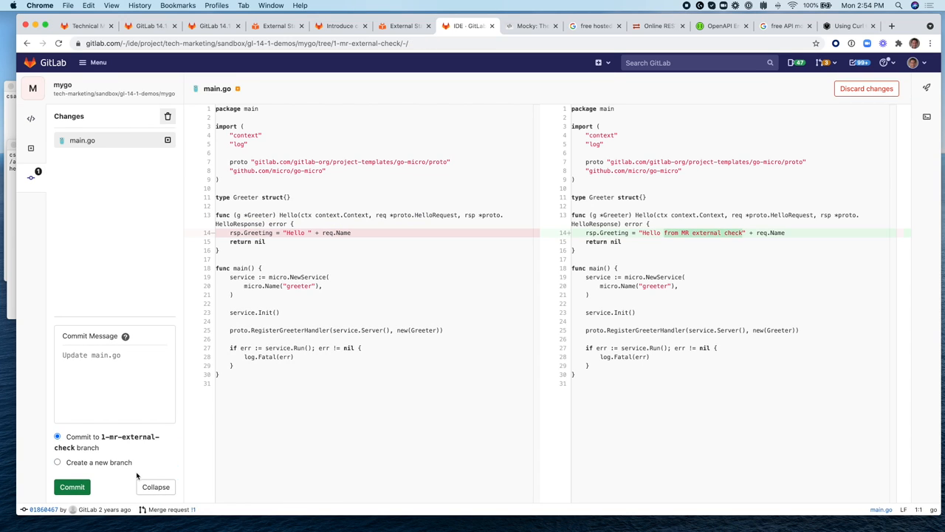
{"action": "left_click", "coordinate": [71, 487]}
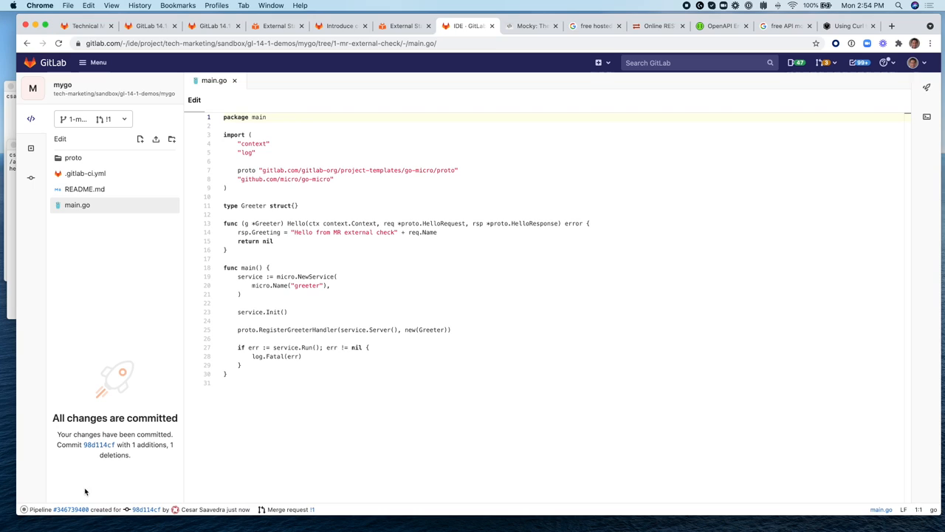
{"action": "left_click", "coordinate": [71, 508]}
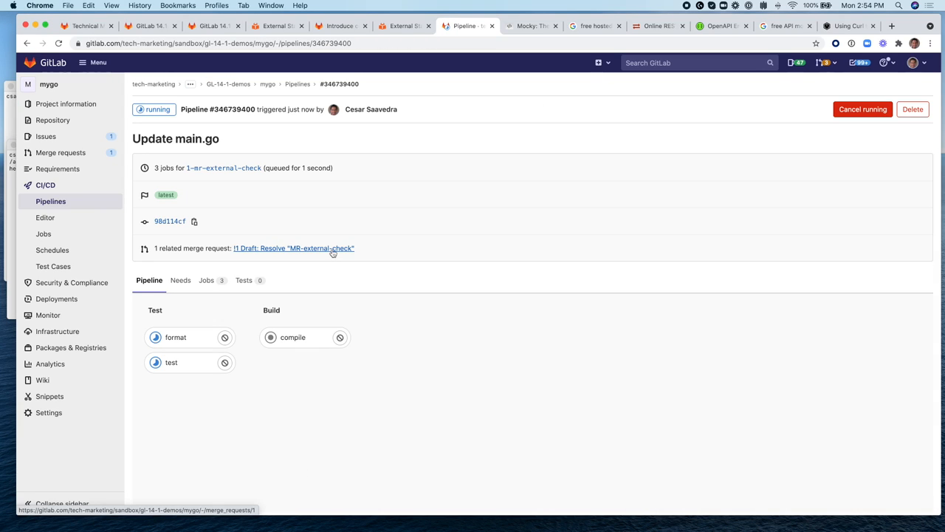
Return to the draft merge request '!1 Resolve "MR-external-check"' from the pipeline page.
{"action": "left_click", "coordinate": [294, 248]}
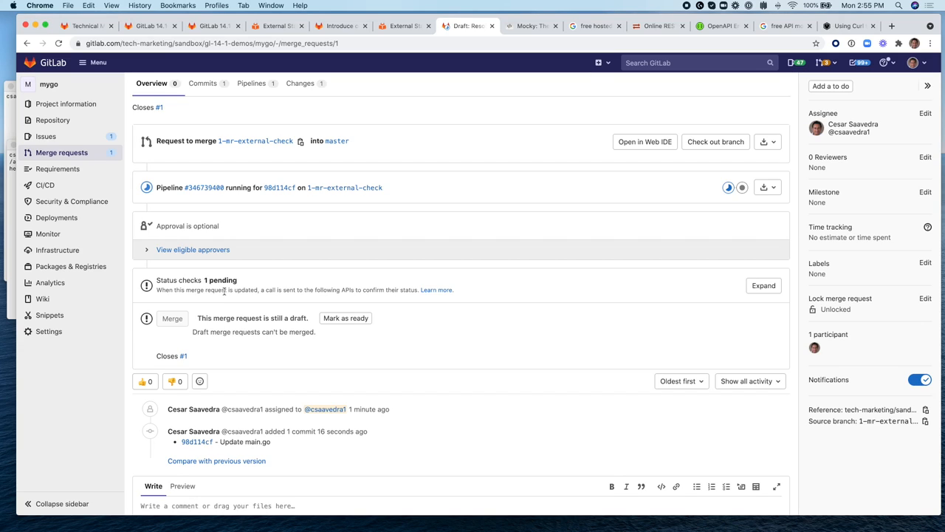
Expand the MR's pending external-verification check details, then view the status checks epic.
{"action": "left_click", "coordinate": [530, 27]}
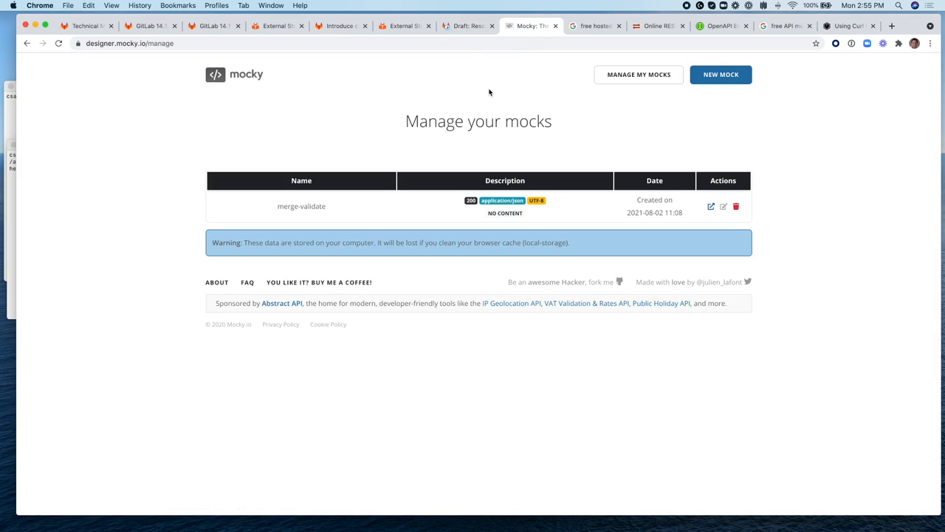
{"action": "left_click", "coordinate": [465, 27]}
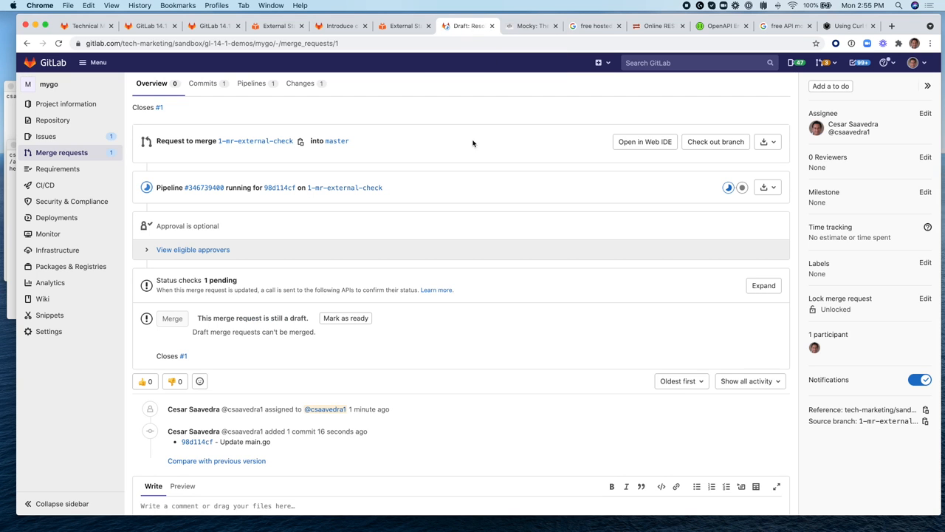
{"action": "left_click", "coordinate": [763, 285]}
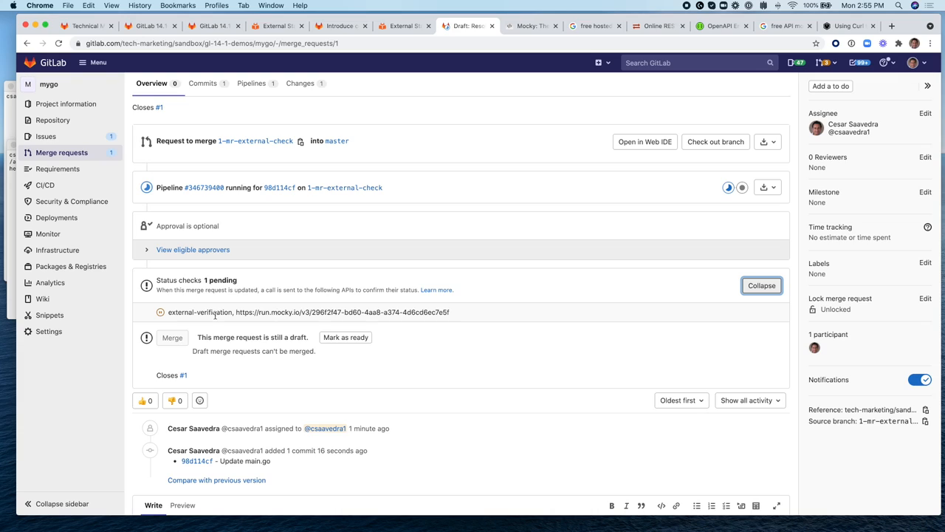
{"action": "mouse_move", "coordinate": [165, 321]}
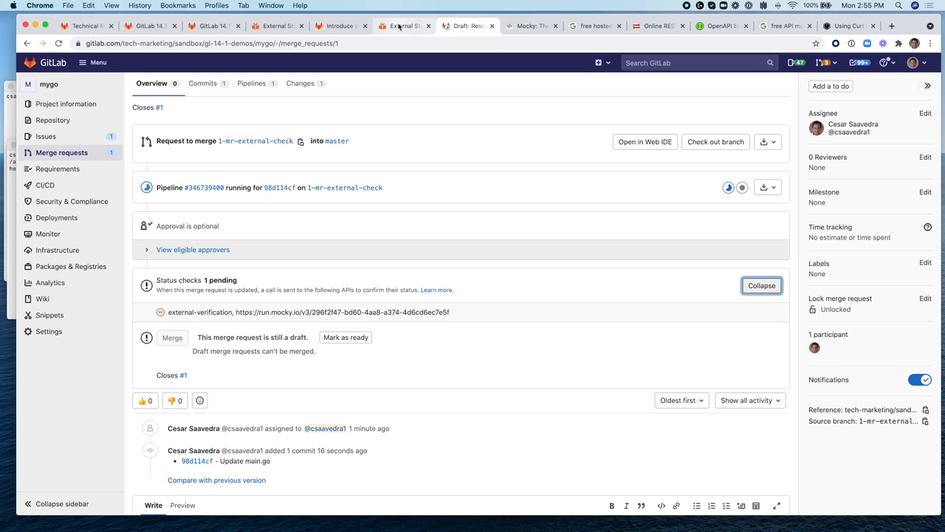
{"action": "left_click", "coordinate": [339, 27]}
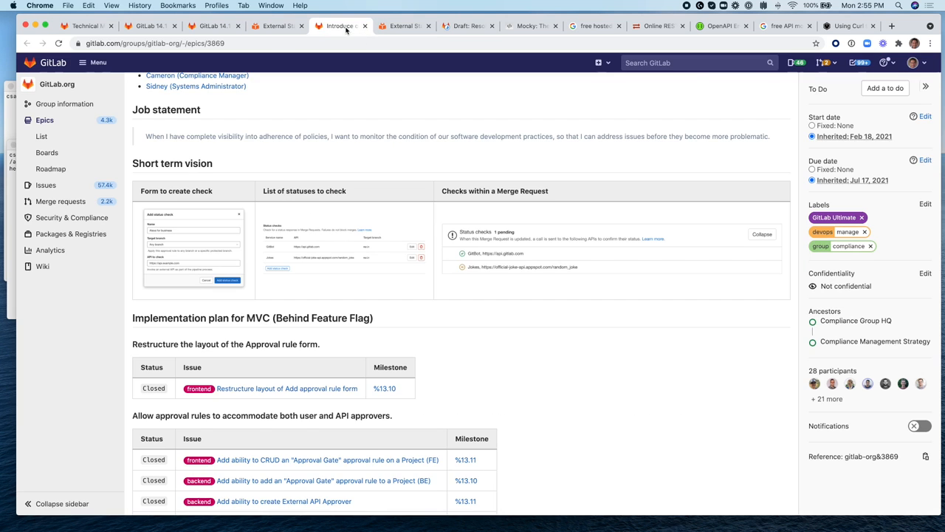
Read the external status checks approval endpoint in GitLab Docs and return to the merge request.
{"action": "left_click", "coordinate": [405, 26]}
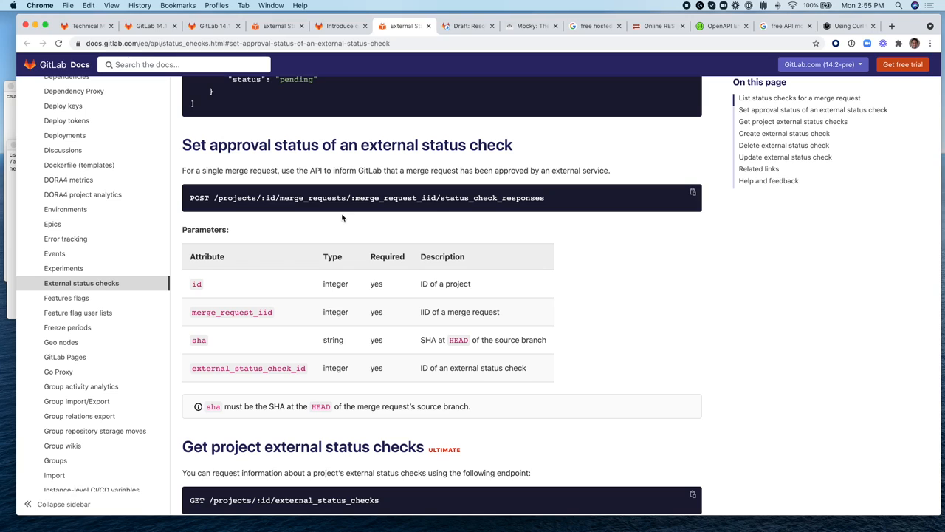
{"action": "mouse_move", "coordinate": [330, 337]}
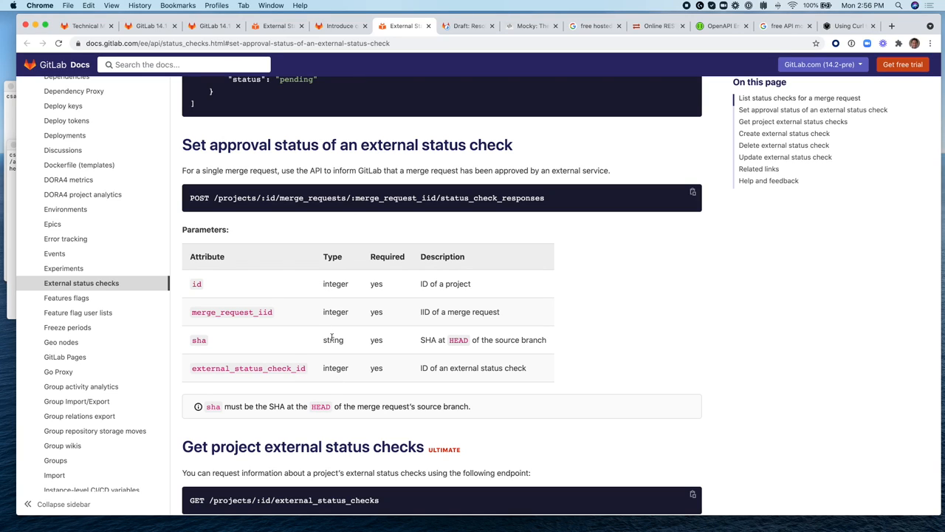
{"action": "mouse_move", "coordinate": [319, 360]}
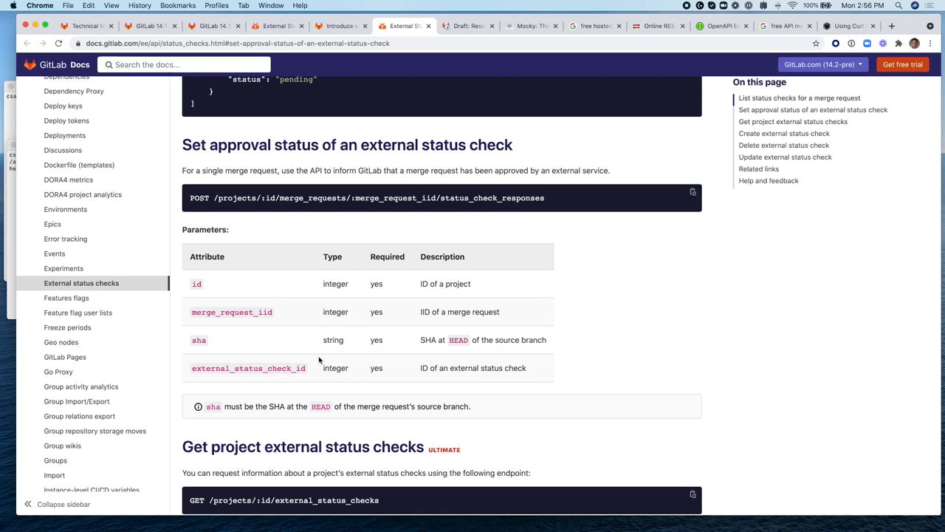
{"action": "left_click", "coordinate": [465, 27]}
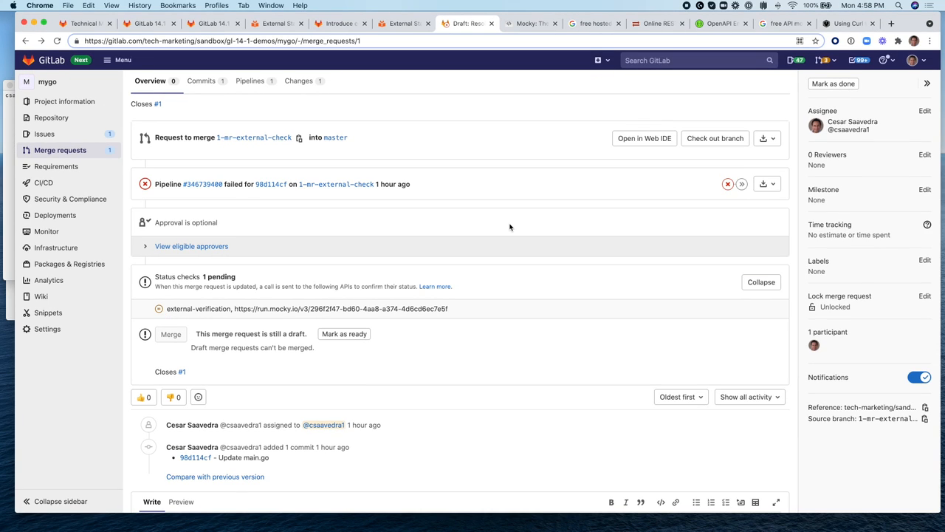
{"action": "mouse_move", "coordinate": [472, 263]}
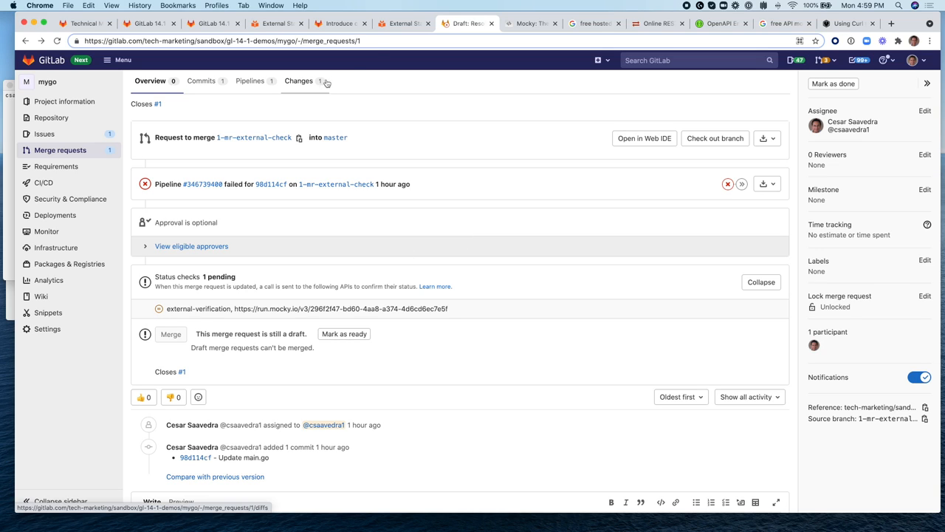
Review the list and approve status check endpoints in the API docs before preparing a curl GET.
{"action": "left_click", "coordinate": [401, 24]}
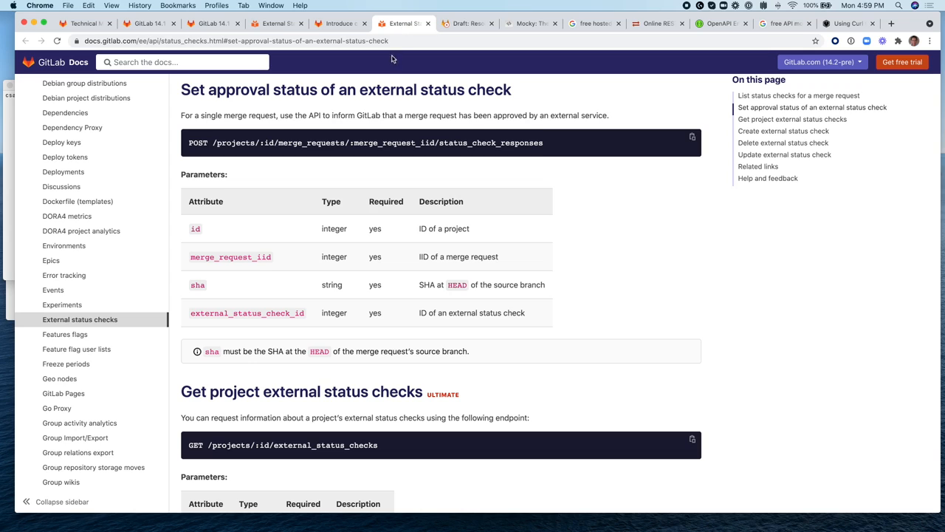
{"action": "scroll", "scroll_direction": "down", "scroll_amount": 3}
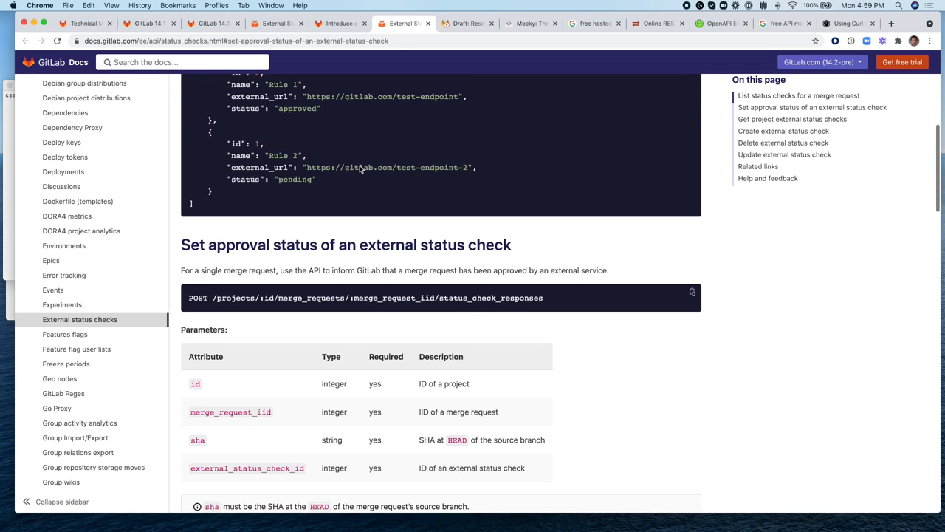
{"action": "scroll", "scroll_direction": "up", "scroll_amount": 3}
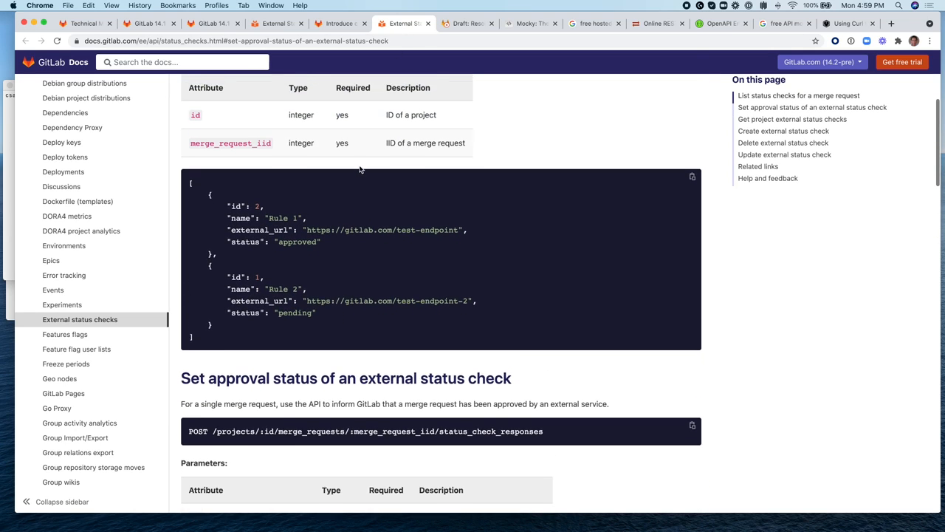
{"action": "scroll", "scroll_direction": "up", "scroll_amount": 3}
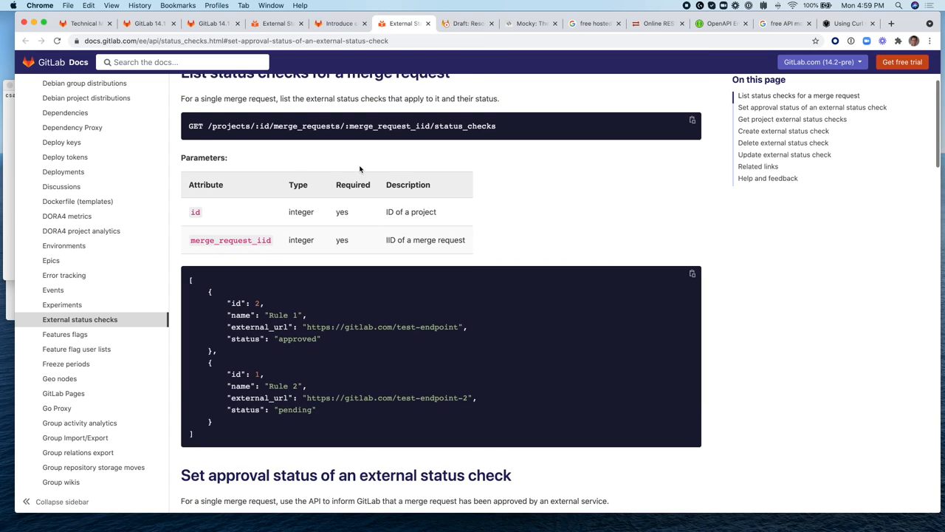
{"action": "scroll", "scroll_direction": "up", "scroll_amount": 3}
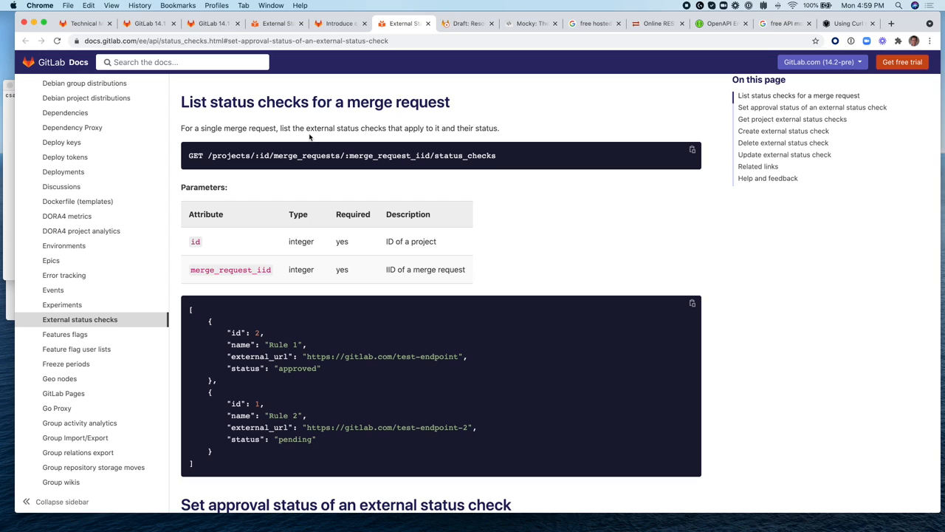
{"action": "mouse_move", "coordinate": [467, 178]}
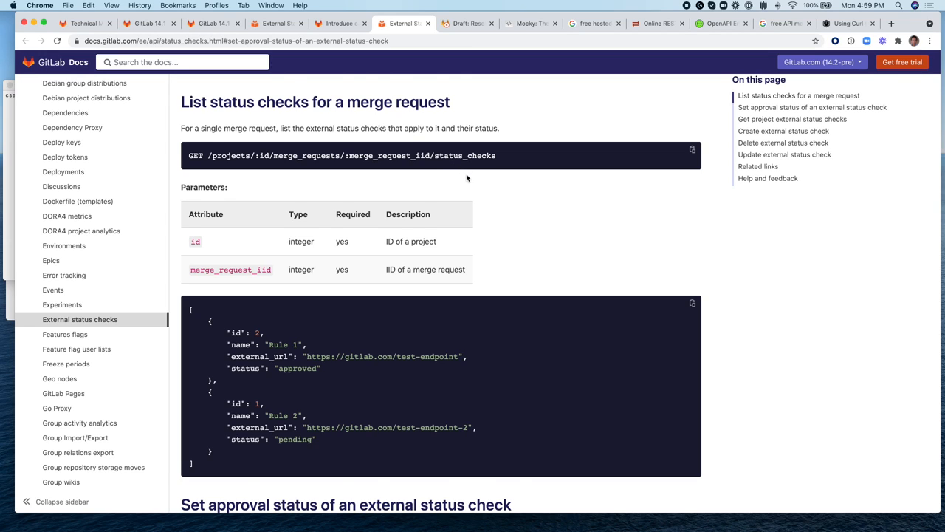
{"action": "scroll", "scroll_direction": "down", "scroll_amount": 3}
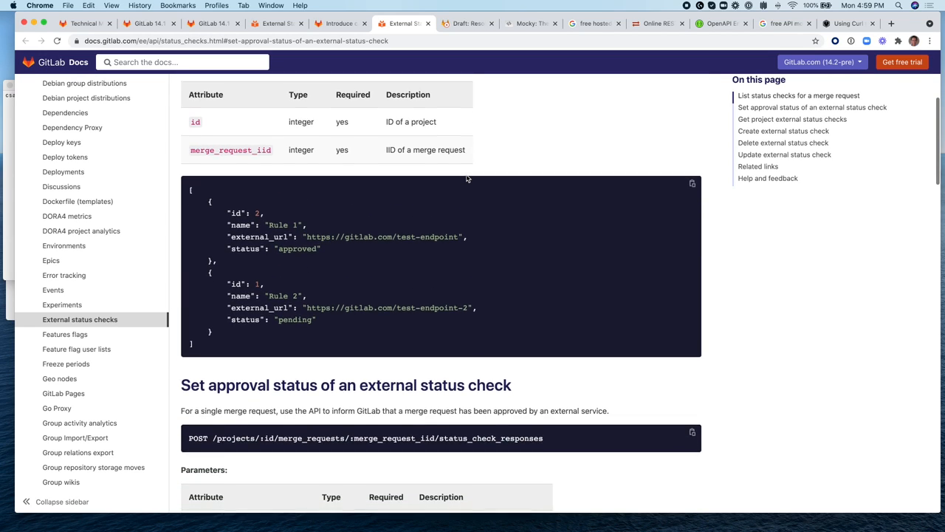
{"action": "scroll", "scroll_direction": "down", "scroll_amount": 3}
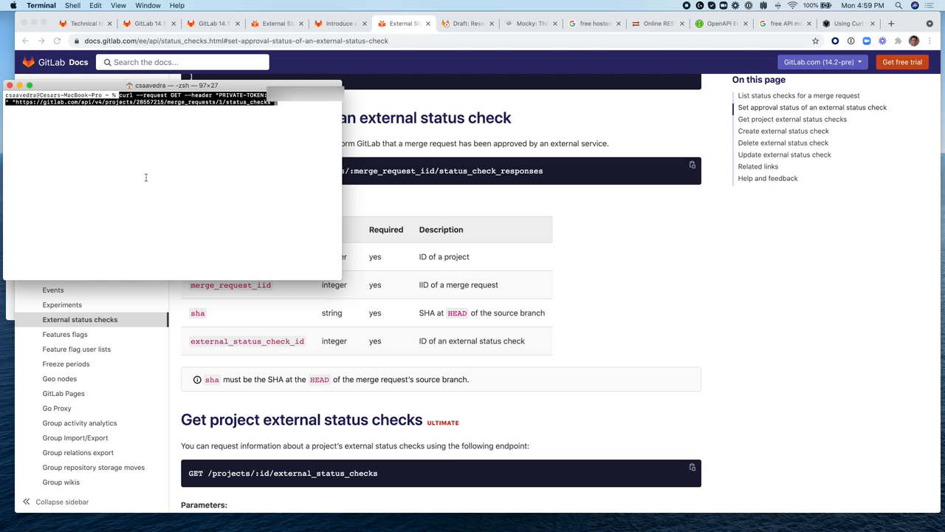
Run curl GET for status checks and POST to status_check_responses, then confirm the MR shows All passed.
{"action": "key", "text": "Return"}
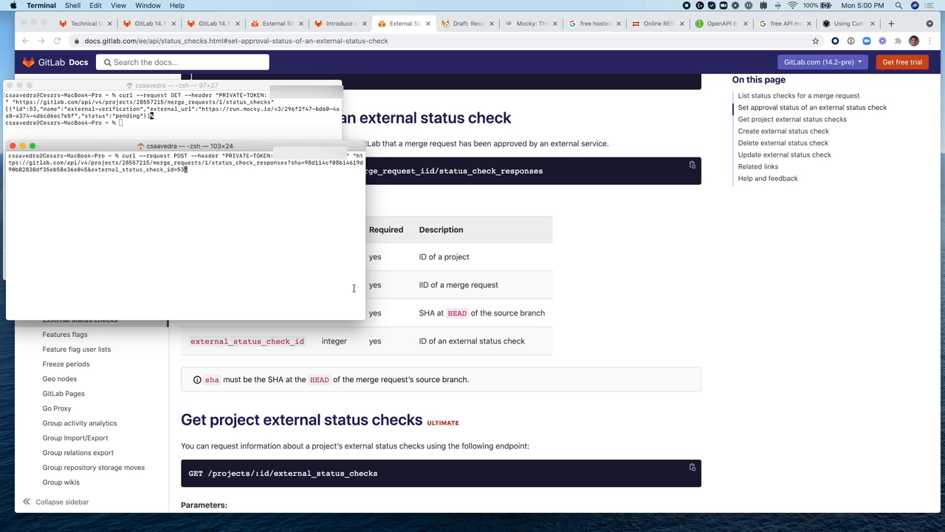
{"action": "mouse_move", "coordinate": [263, 262]}
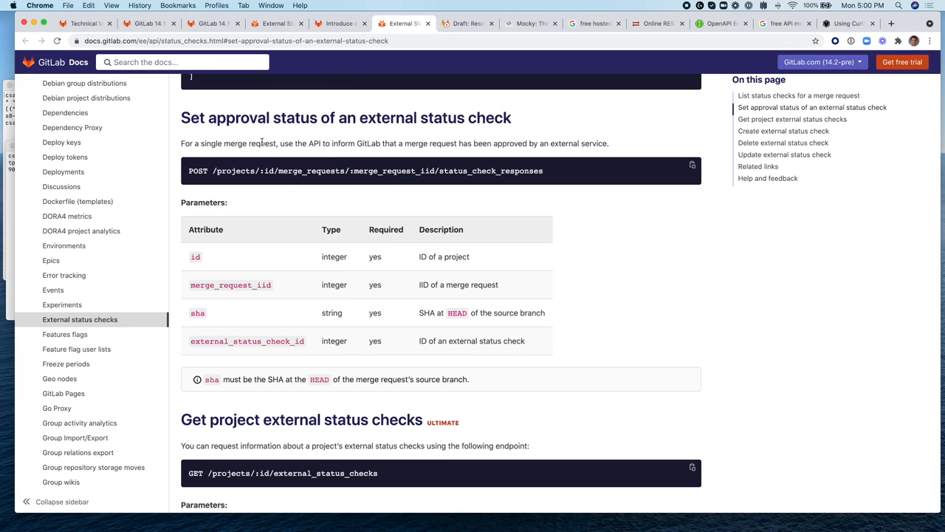
{"action": "mouse_move", "coordinate": [66, 216]}
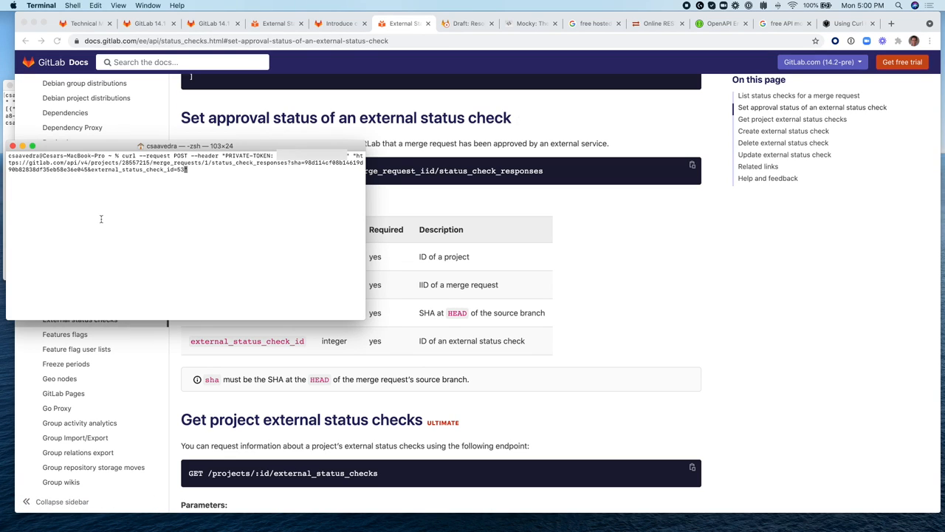
{"action": "key", "text": "Return"}
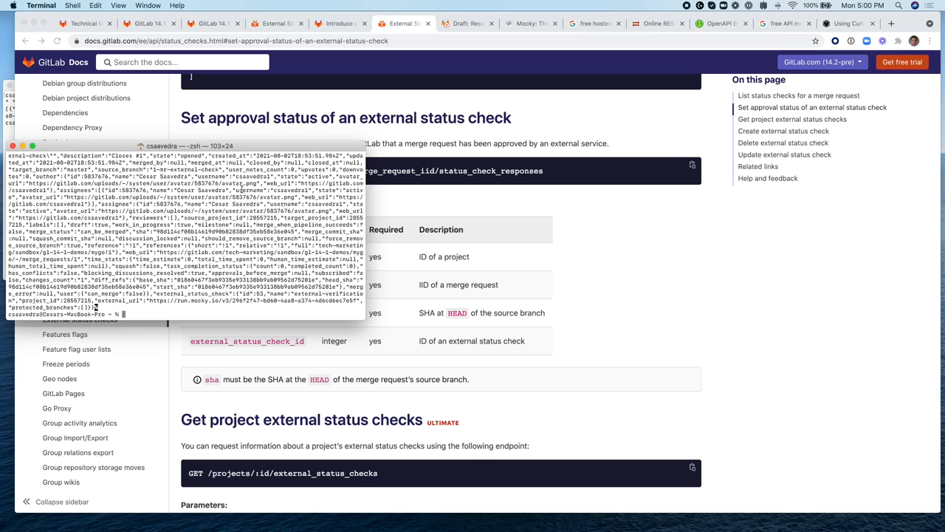
{"action": "left_click", "coordinate": [466, 24]}
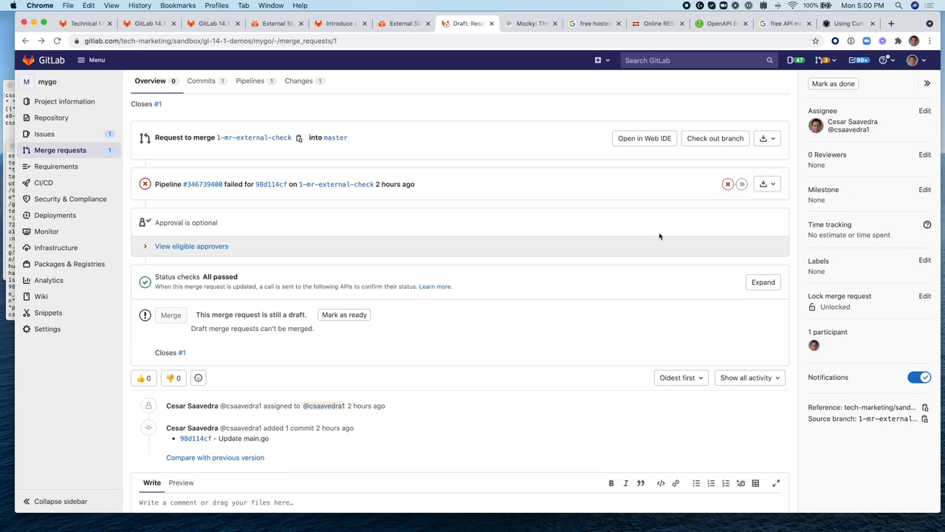
{"action": "left_click", "coordinate": [762, 282]}
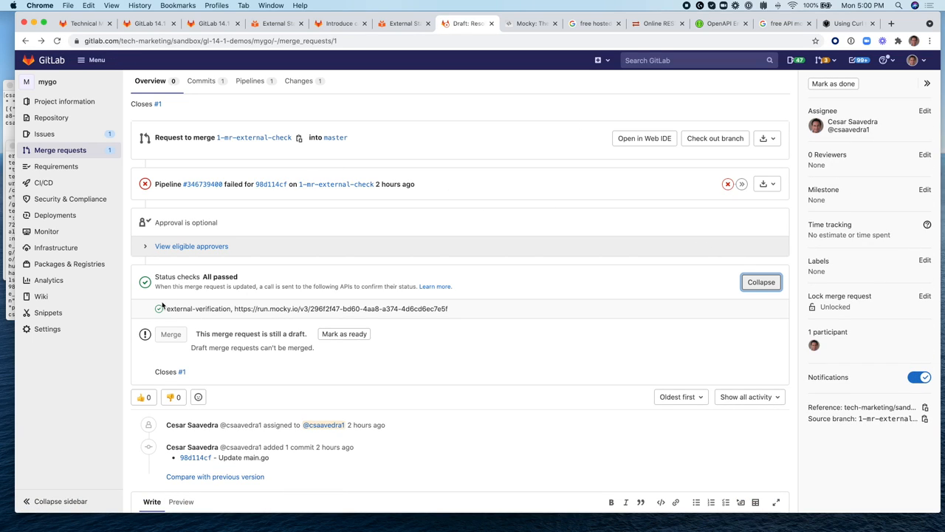